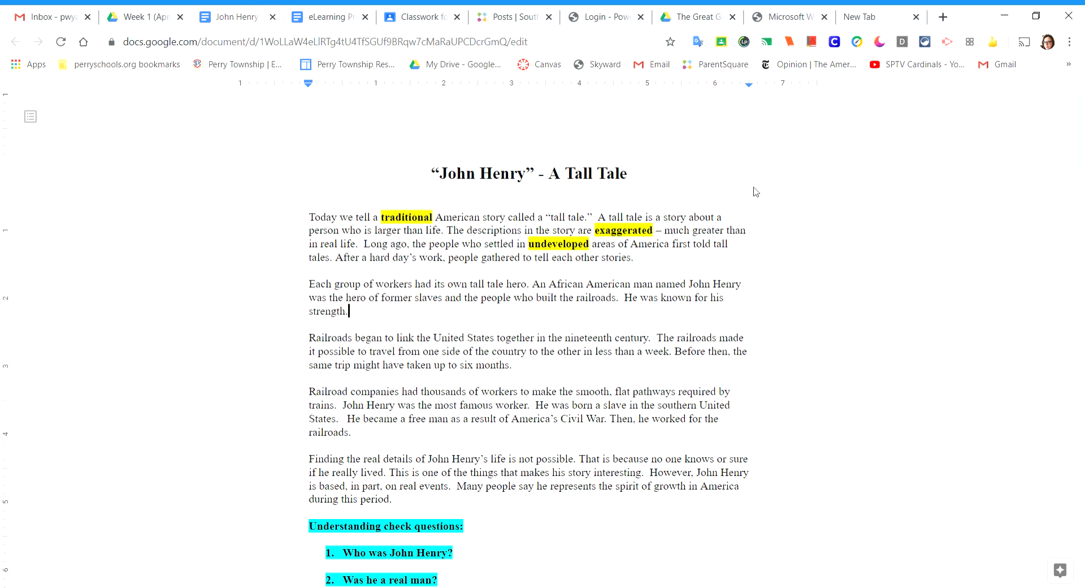
mouse_move(446, 212)
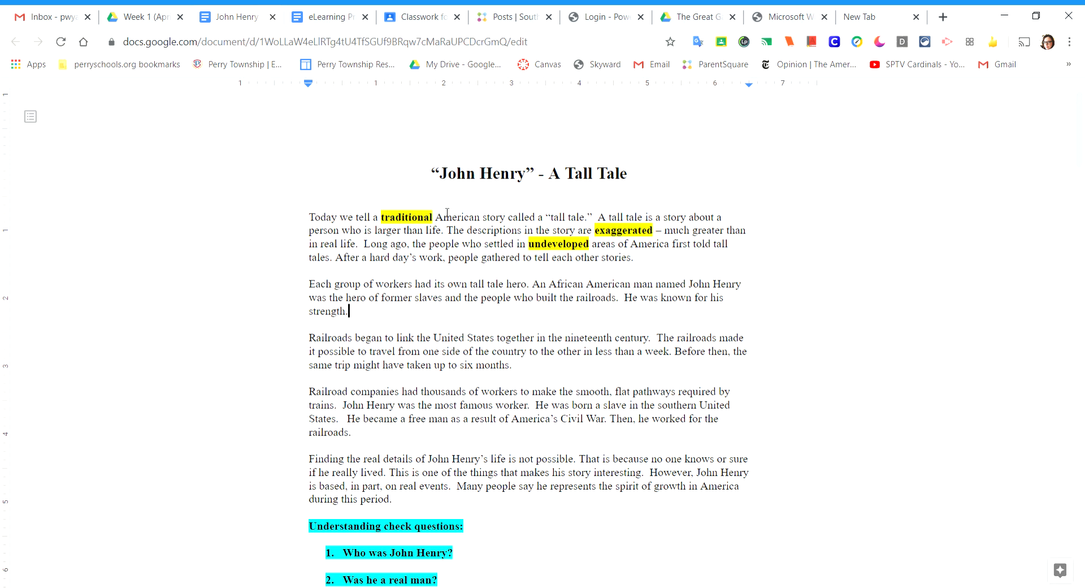
mouse_move(724, 208)
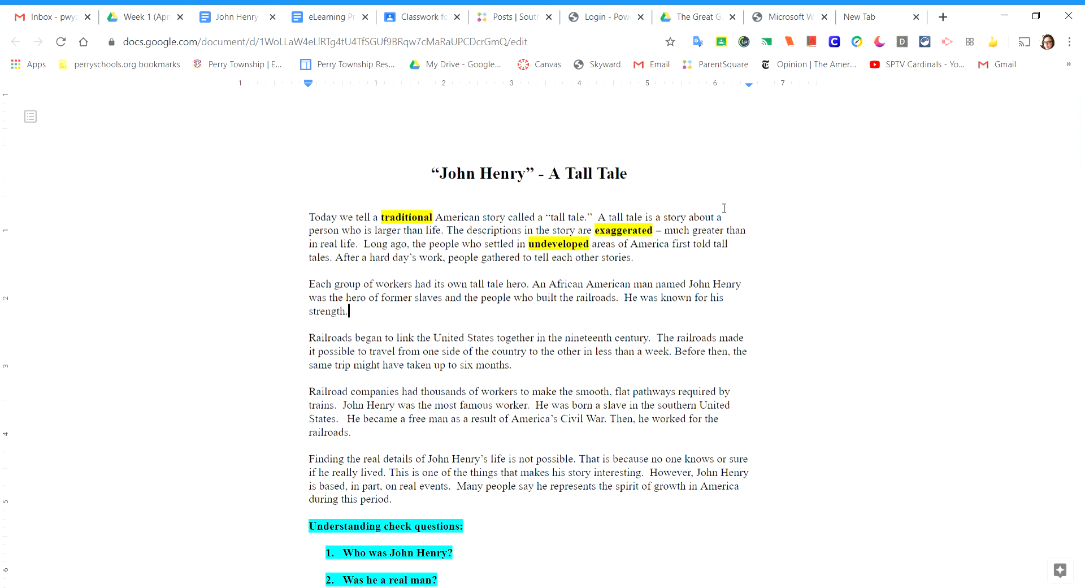
scroll("down", 3)
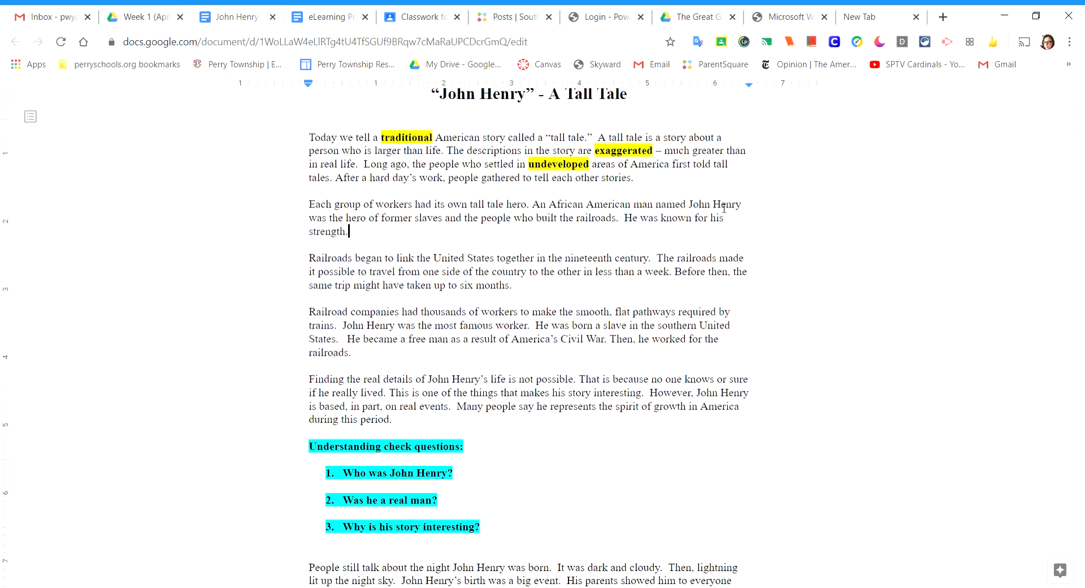
scroll("down", 3)
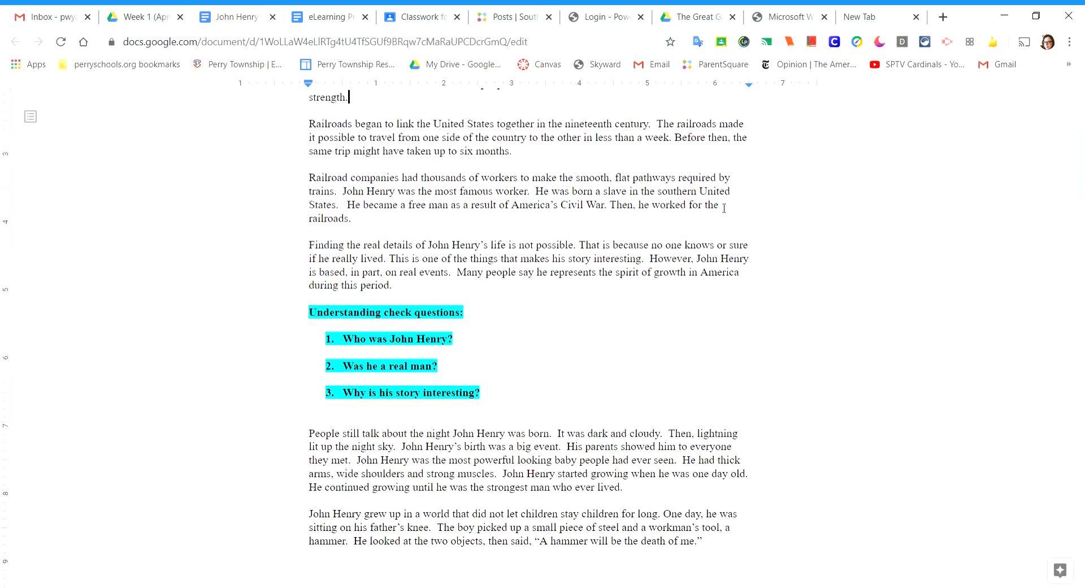
scroll("down", 3)
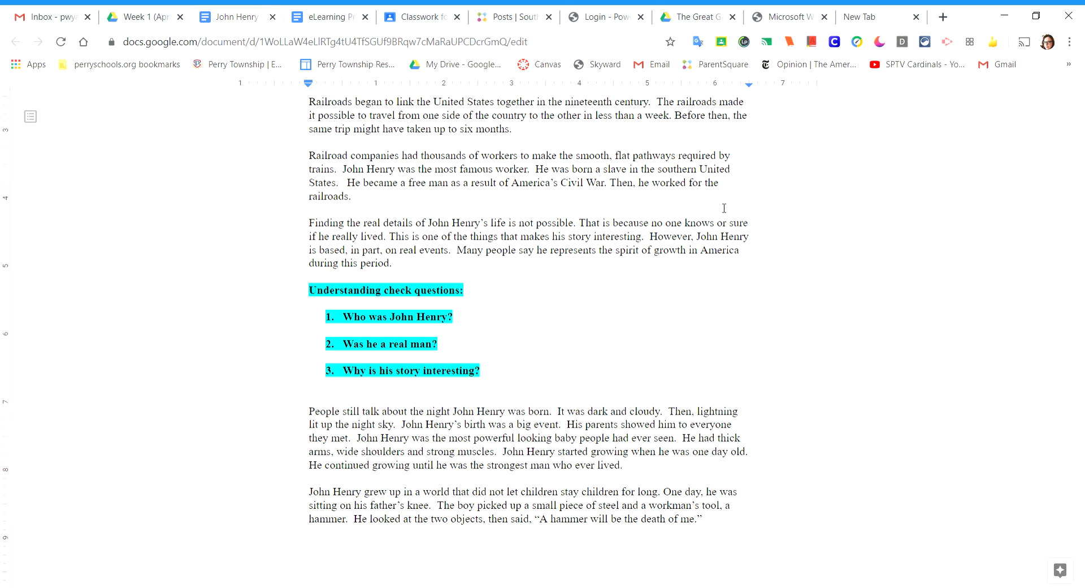
scroll("down", 3)
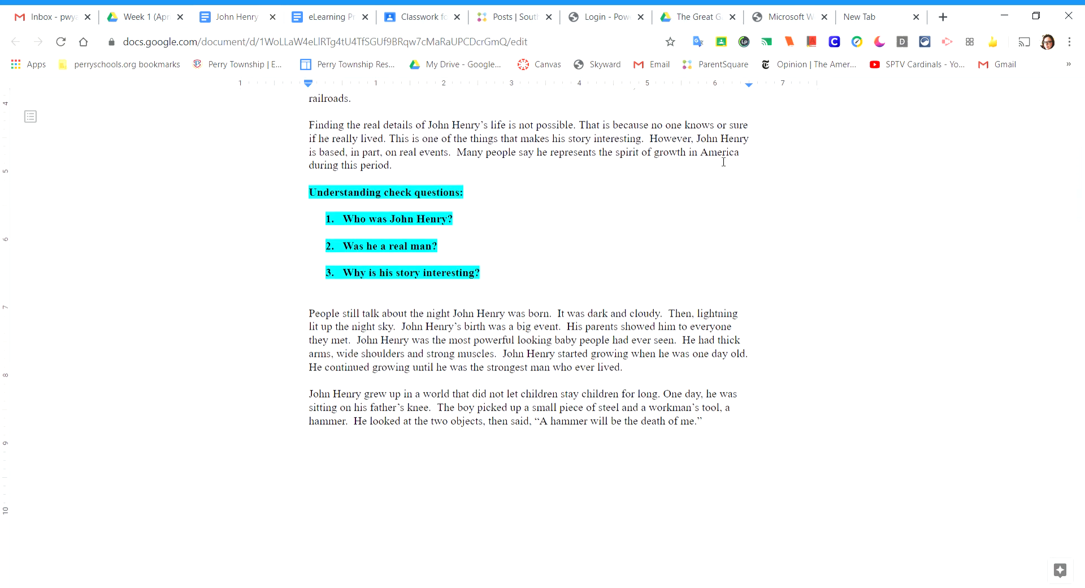
scroll("down", 3)
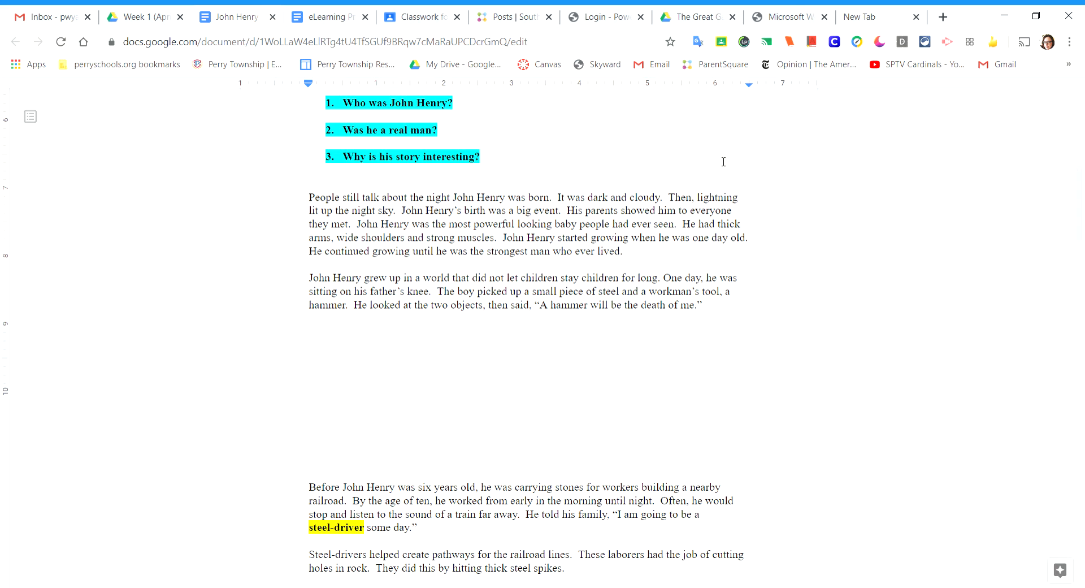
scroll("down", 3)
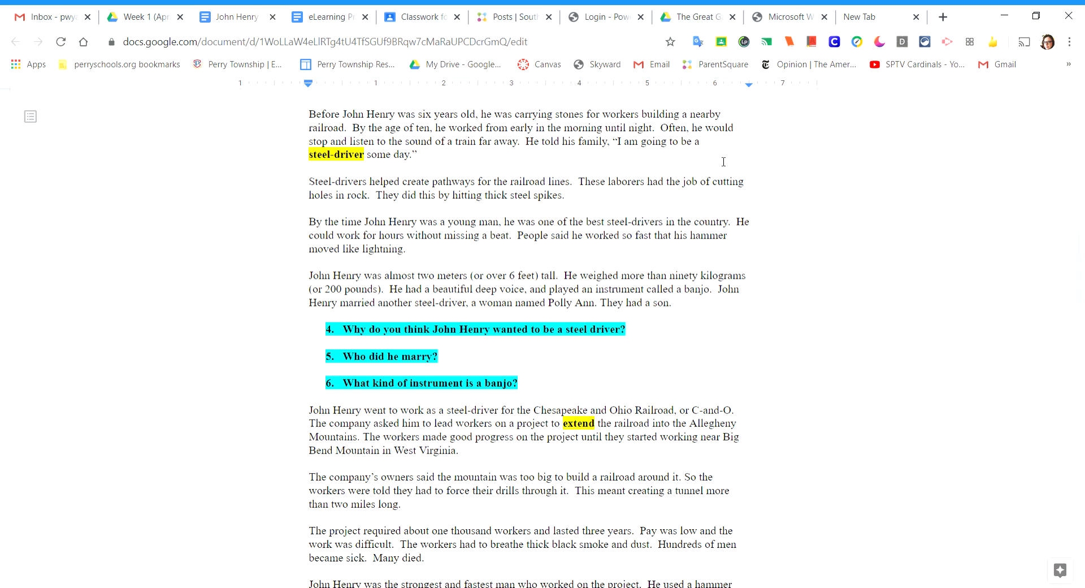
scroll("down", 3)
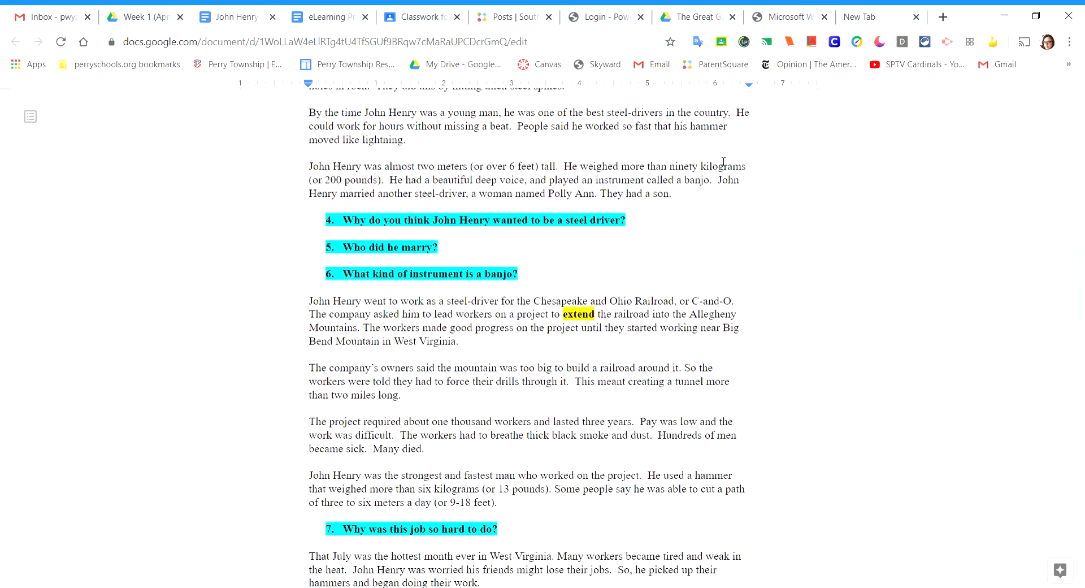
scroll("down", 3)
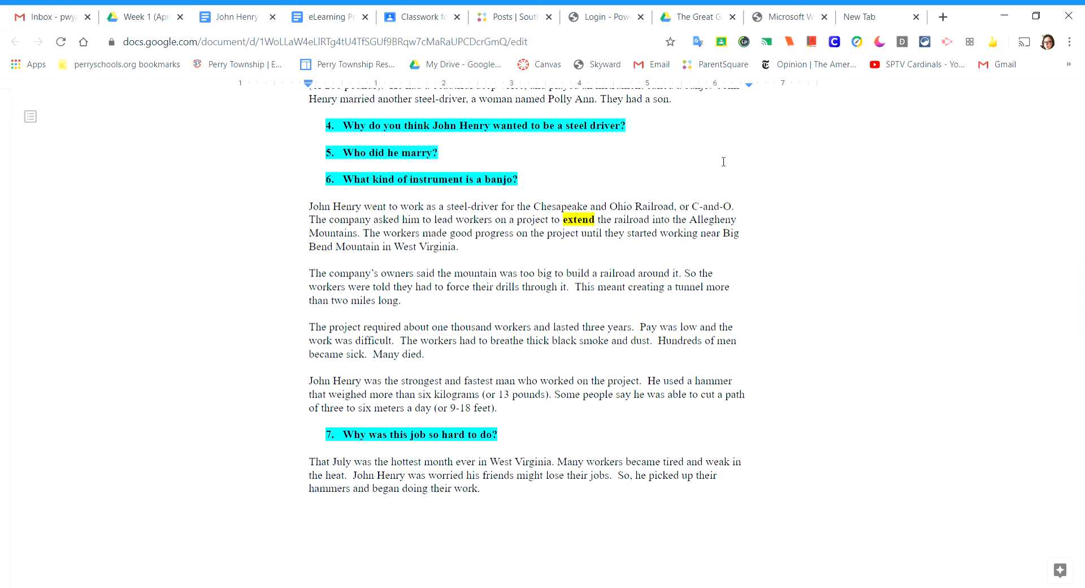
scroll("down", 3)
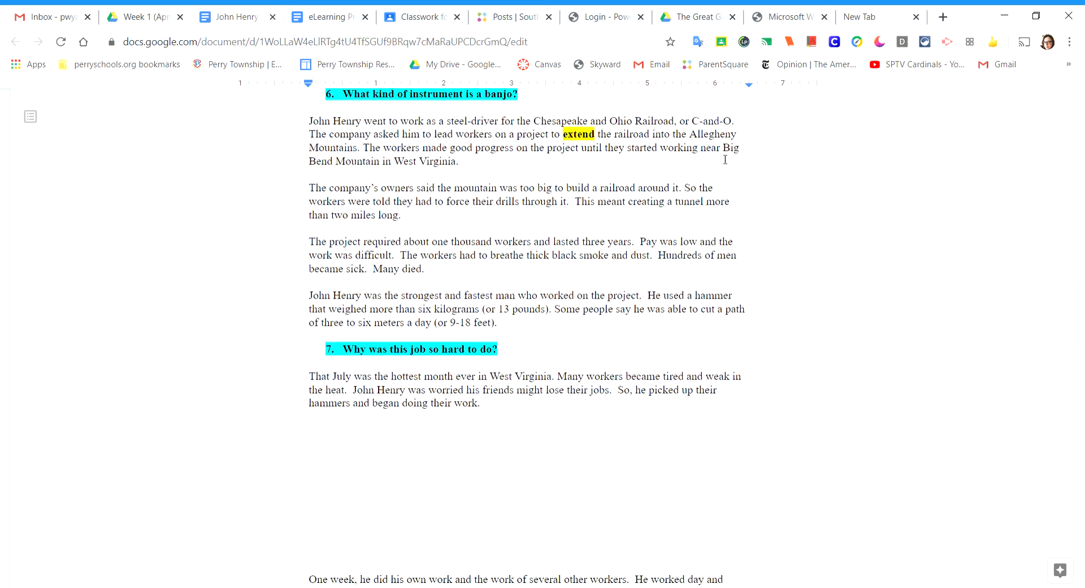
scroll("down", 3)
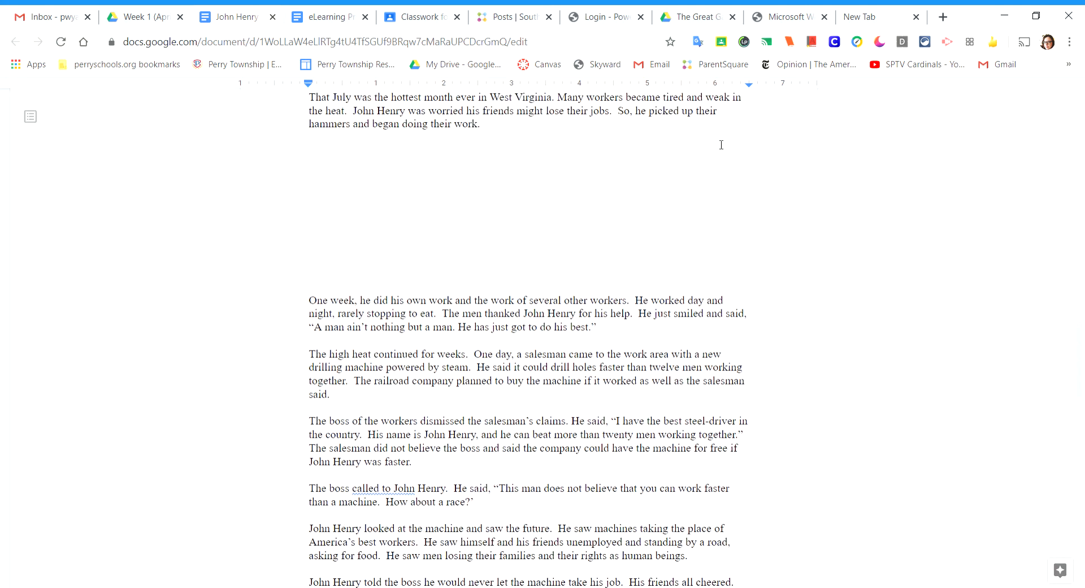
mouse_move(958, 336)
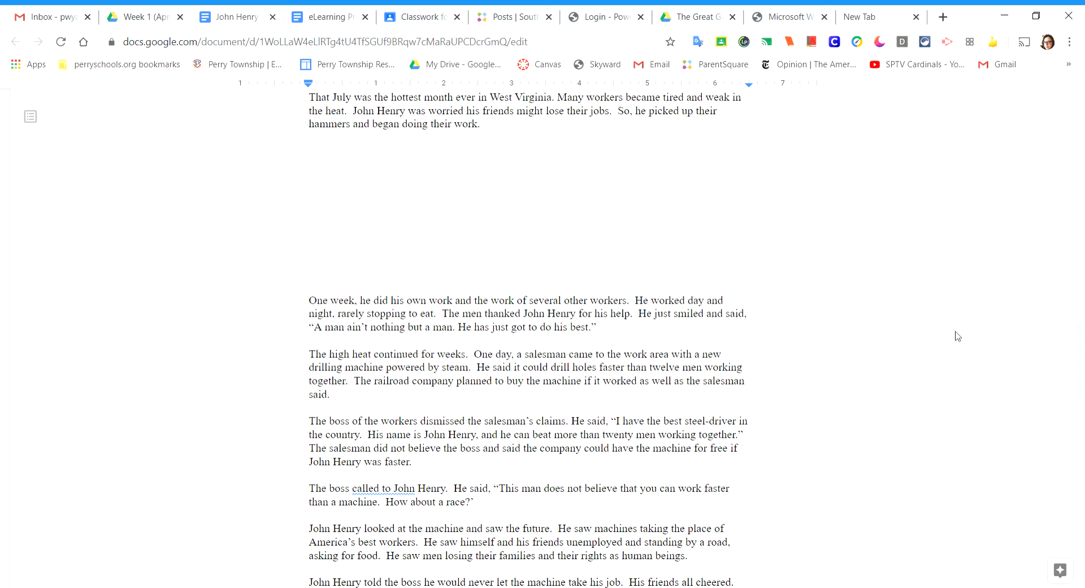
scroll("down", 3)
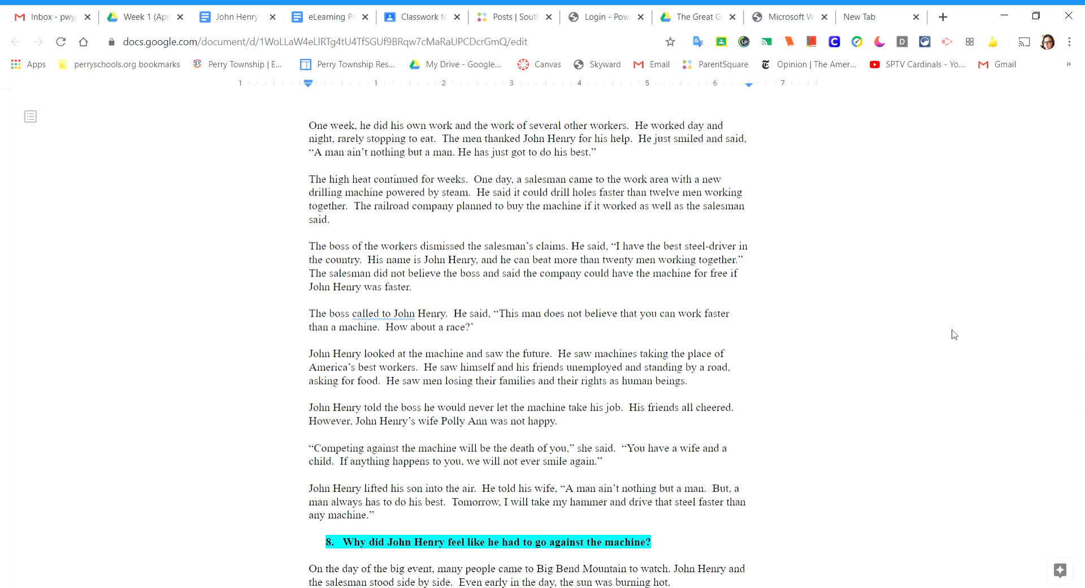
scroll("down", 3)
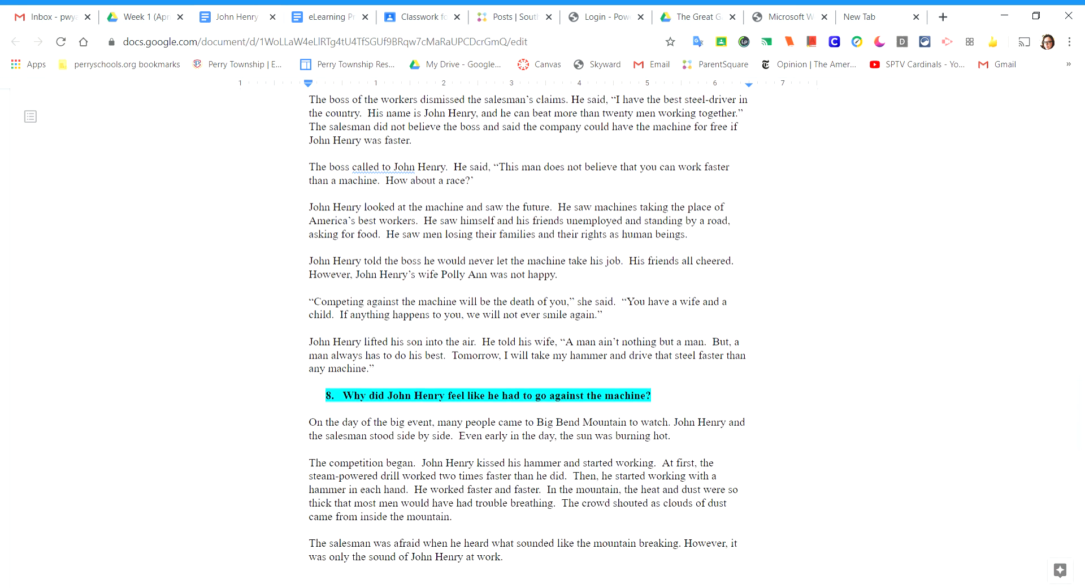
scroll("down", 3)
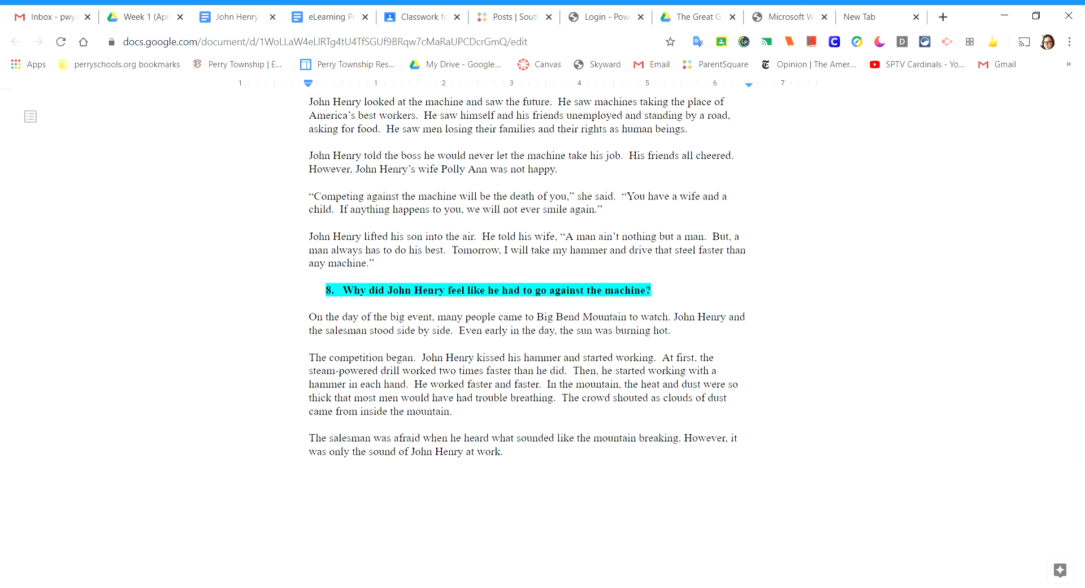
scroll("down", 3)
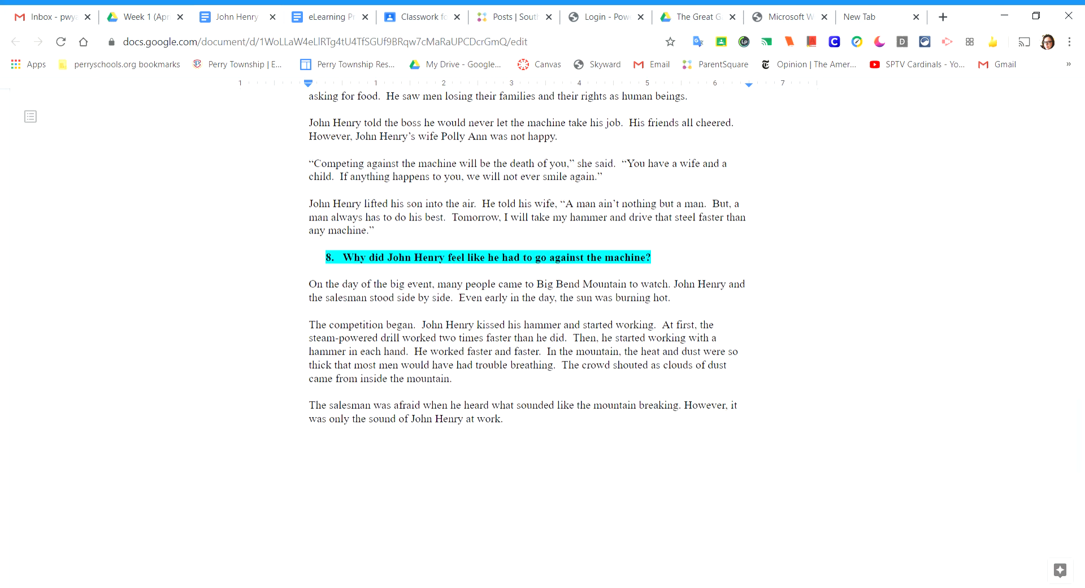
scroll("down", 3)
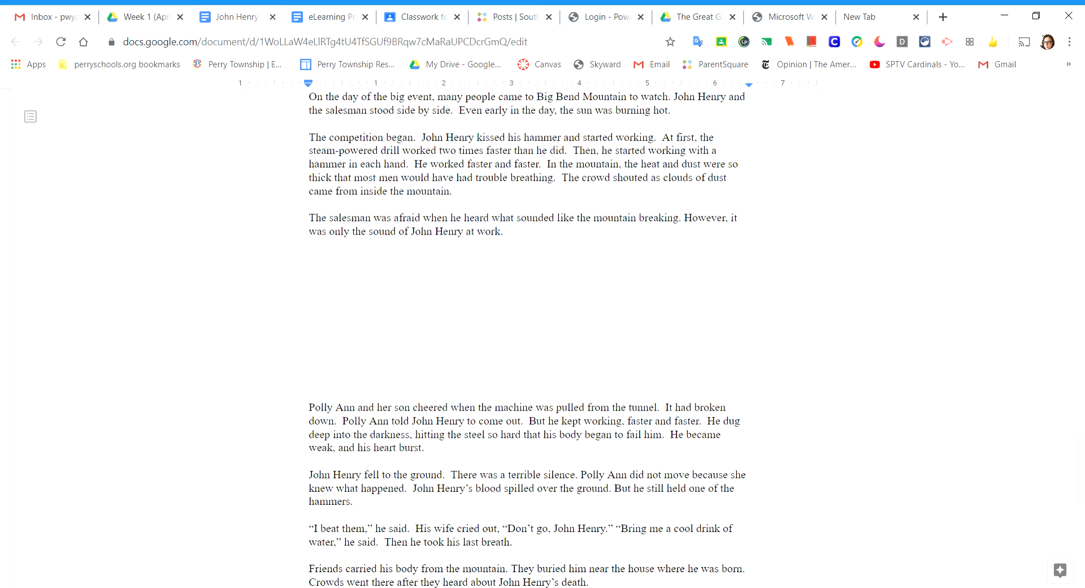
scroll("down", 3)
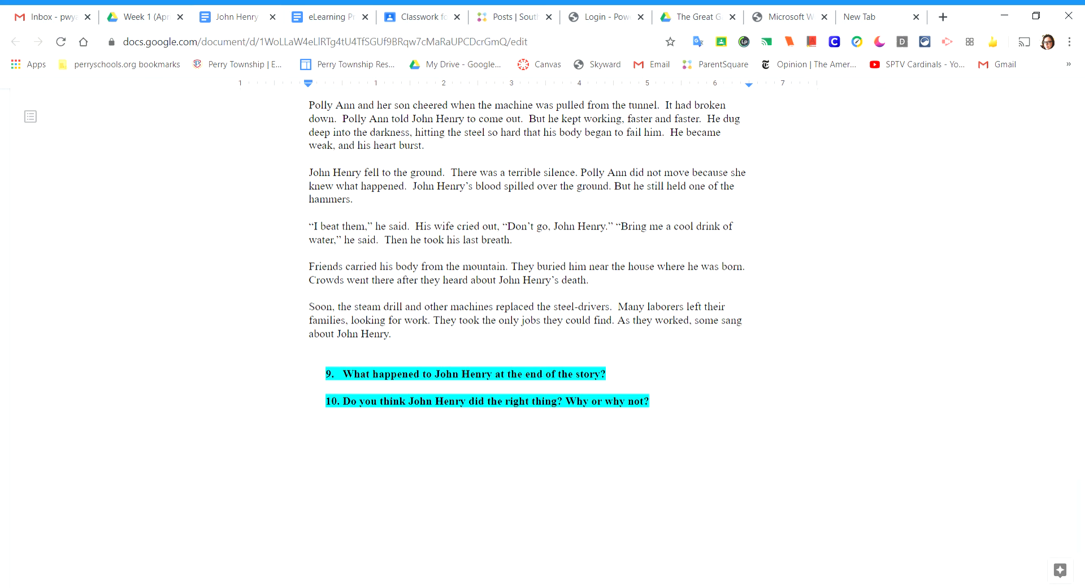
mouse_move(957, 322)
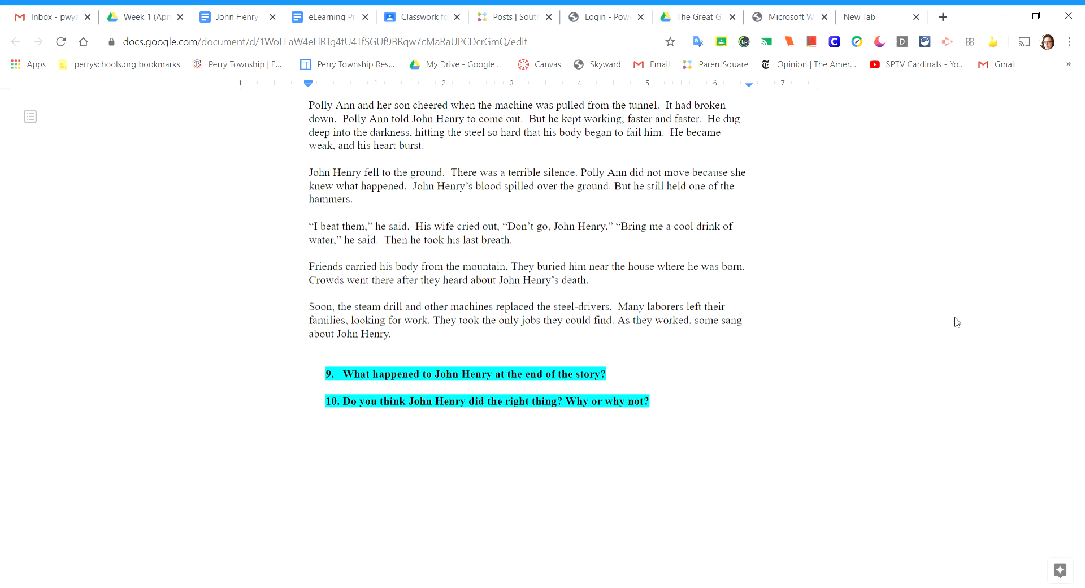